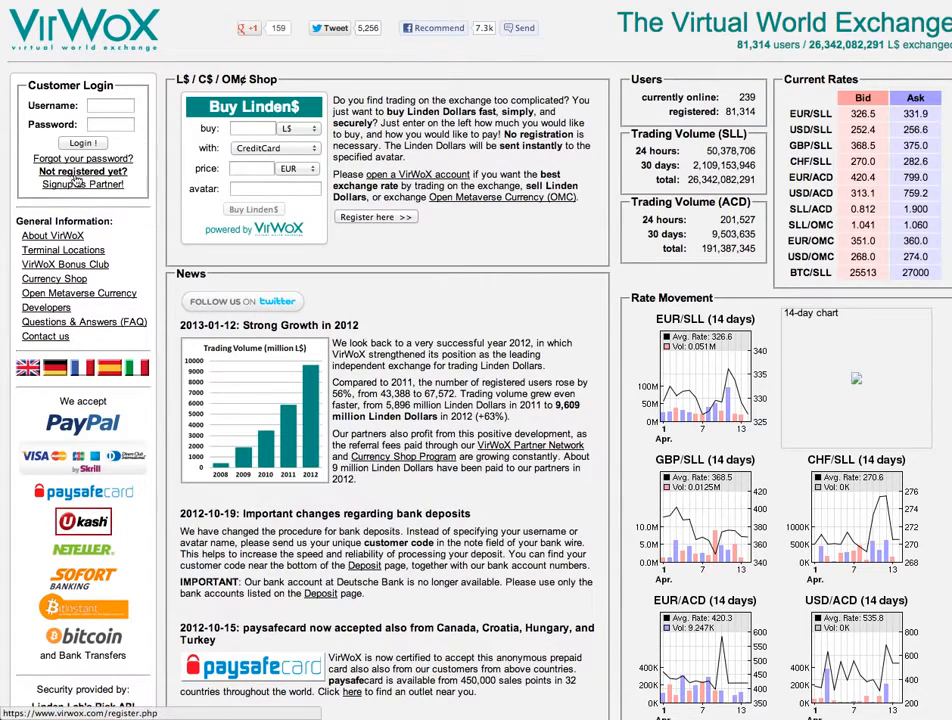
# - Open the Register New User form from the 'Not registered yet?' link
pyautogui.click(82, 172)
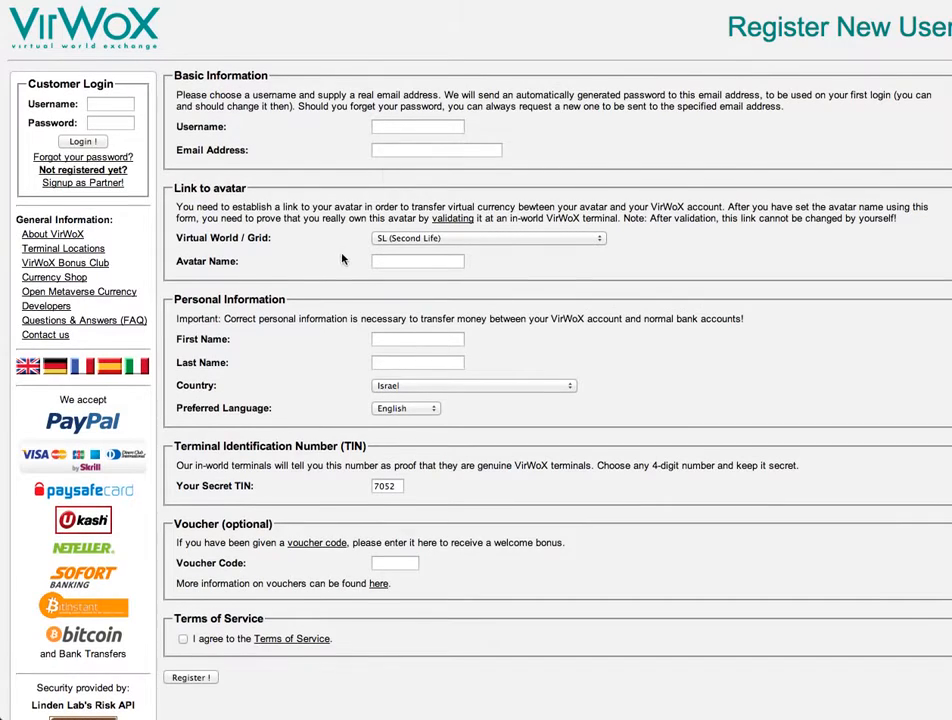
pyautogui.click(416, 250)
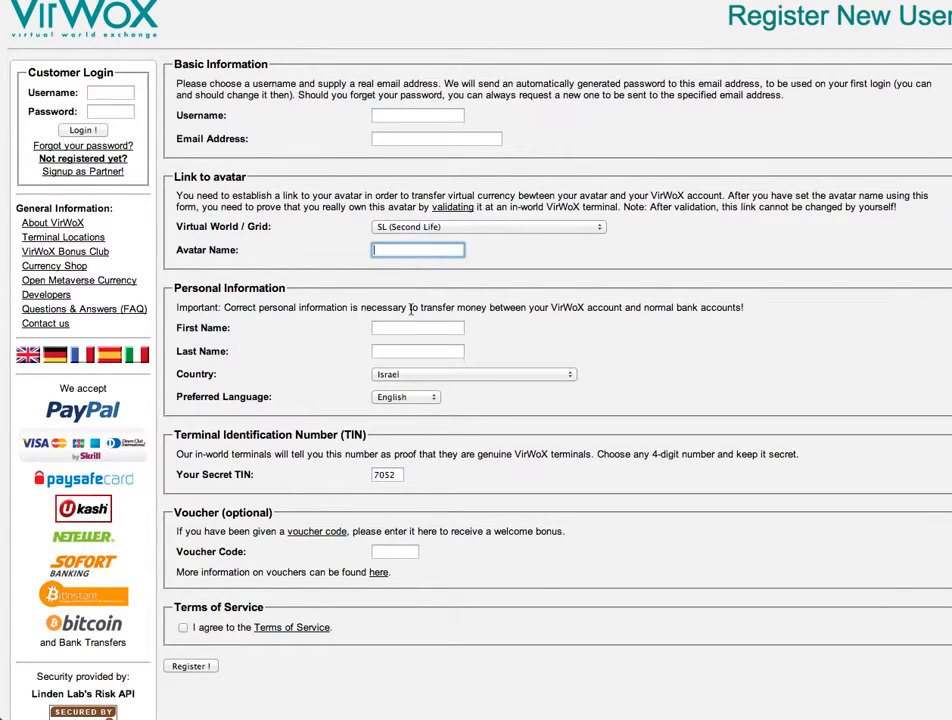
pyautogui.click(416, 352)
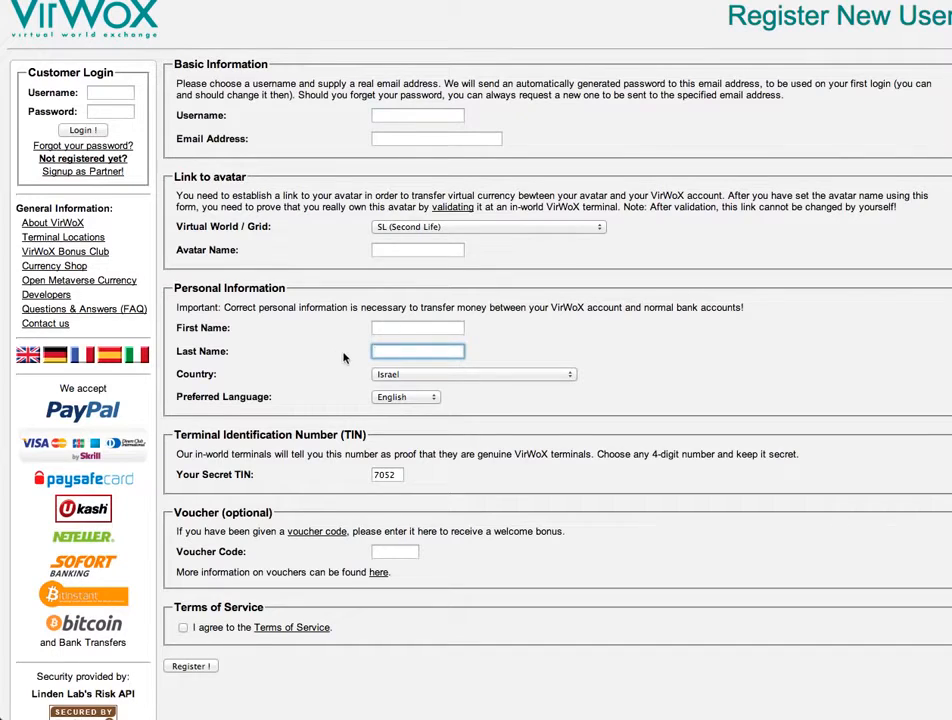
pyautogui.scroll(-3)
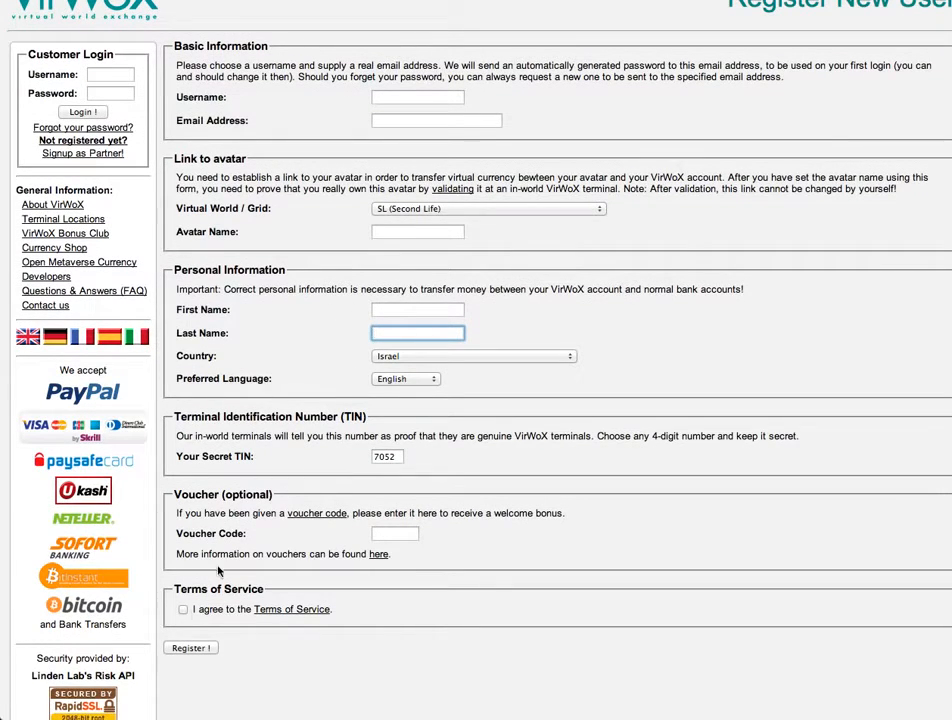
pyautogui.moveTo(188, 656)
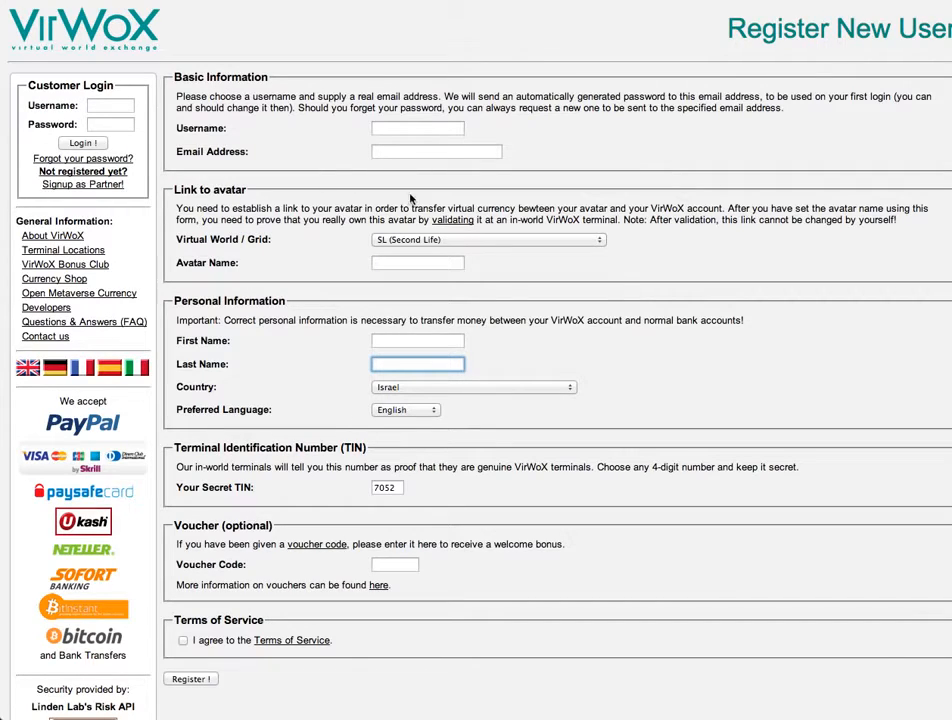
pyautogui.moveTo(258, 150)
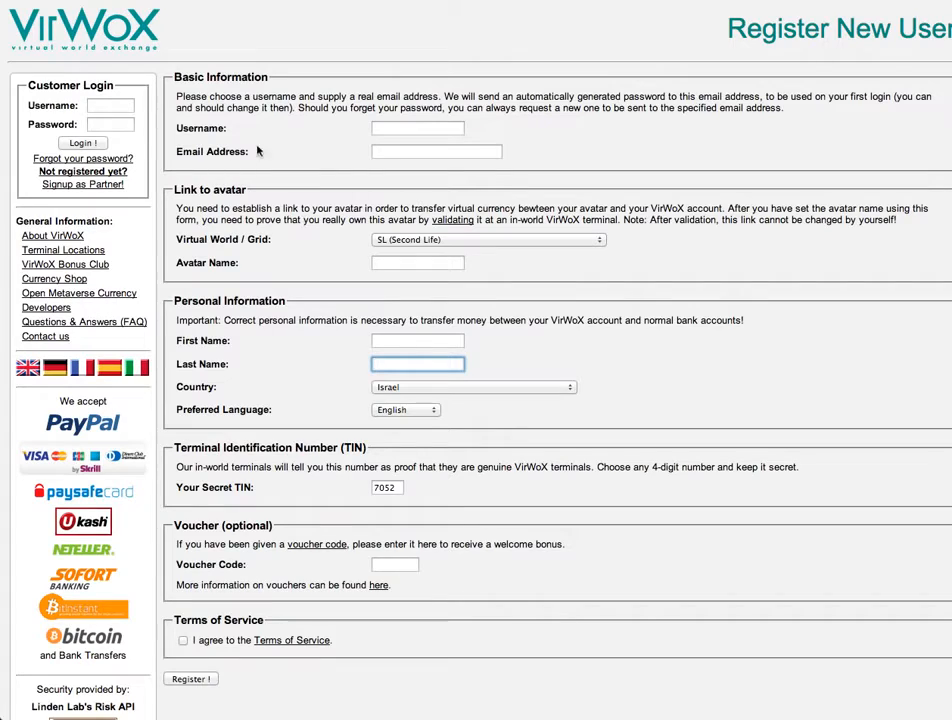
# - Sign in with the username and password from the Customer Login box
pyautogui.click(108, 104)
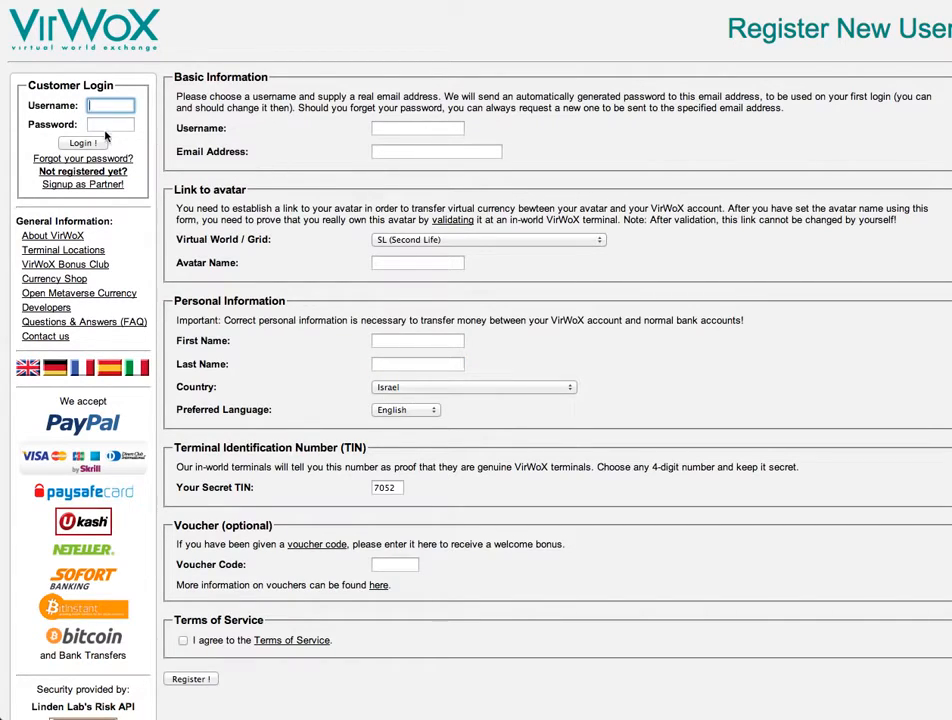
pyautogui.click(76, 144)
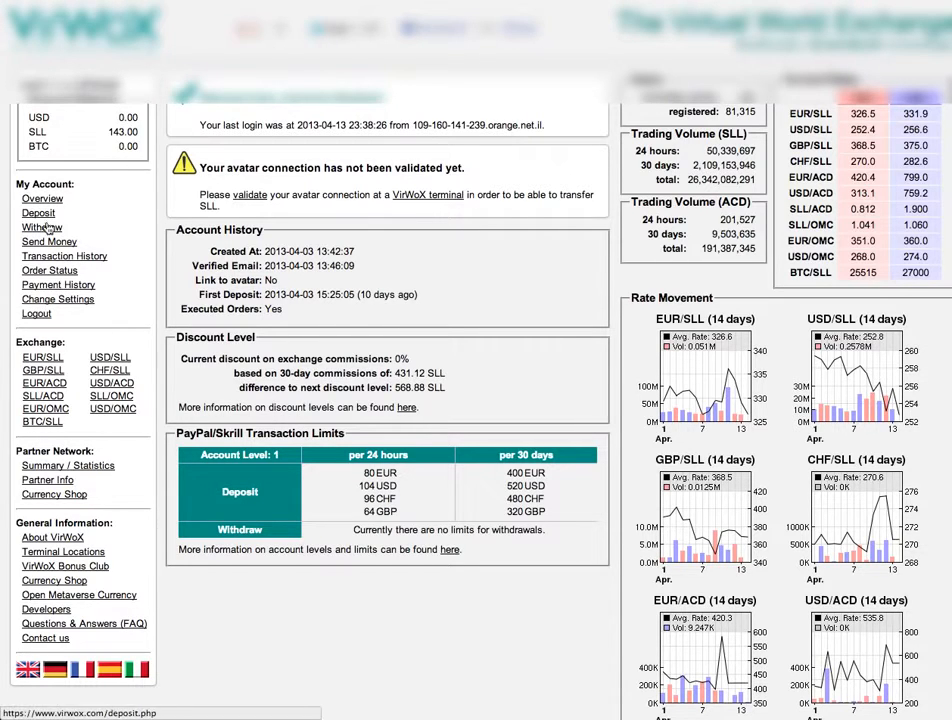
# - On the Deposit Funds page, set a PayPal Express Checkout deposit of 104 USD
pyautogui.click(38, 212)
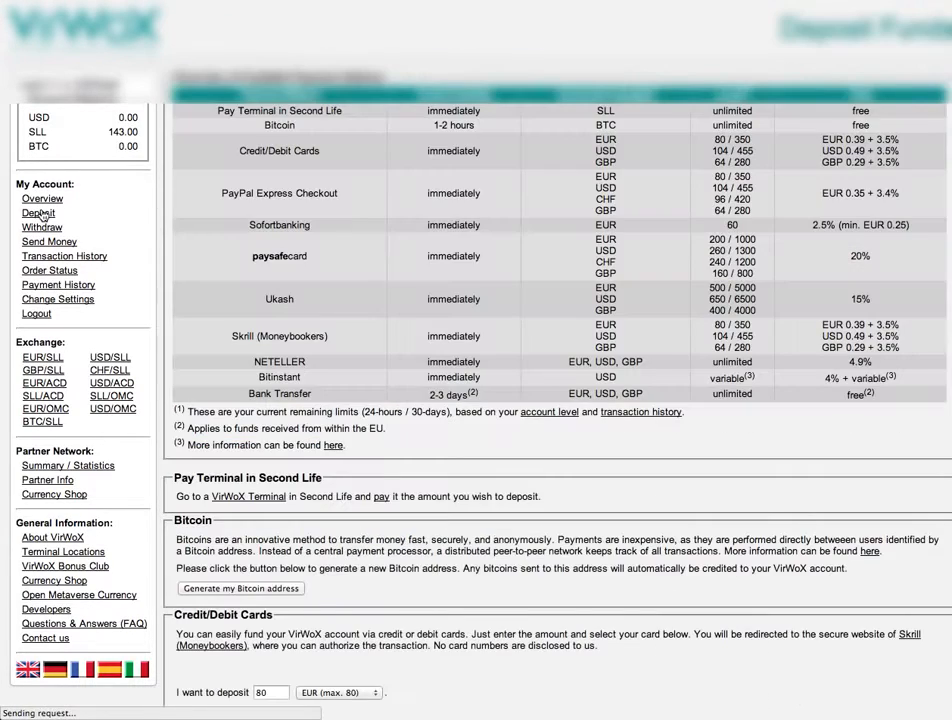
pyautogui.scroll(-3)
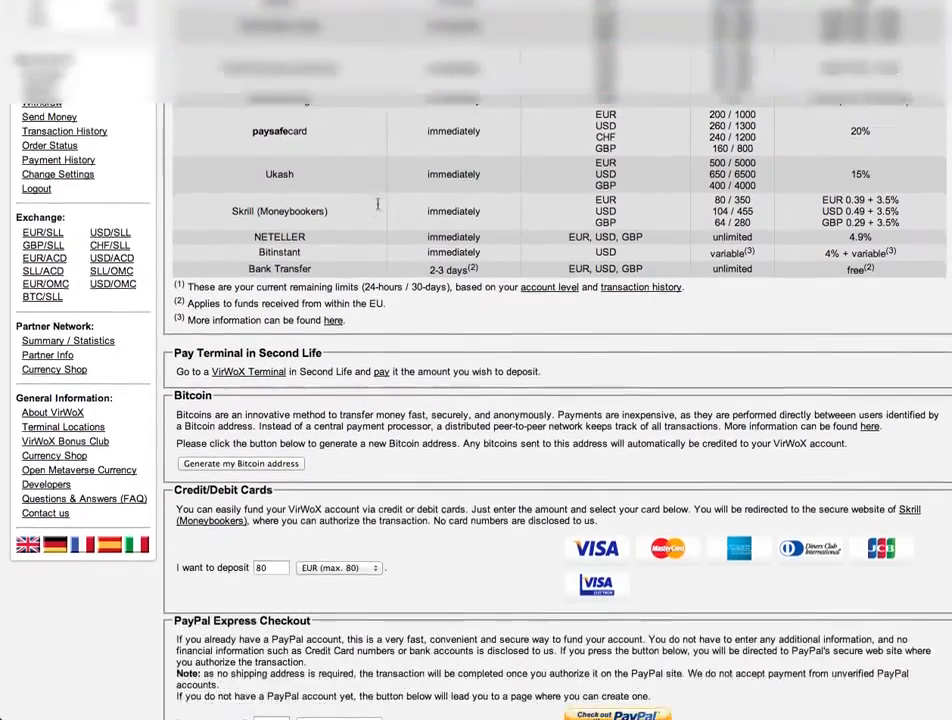
pyautogui.scroll(-3)
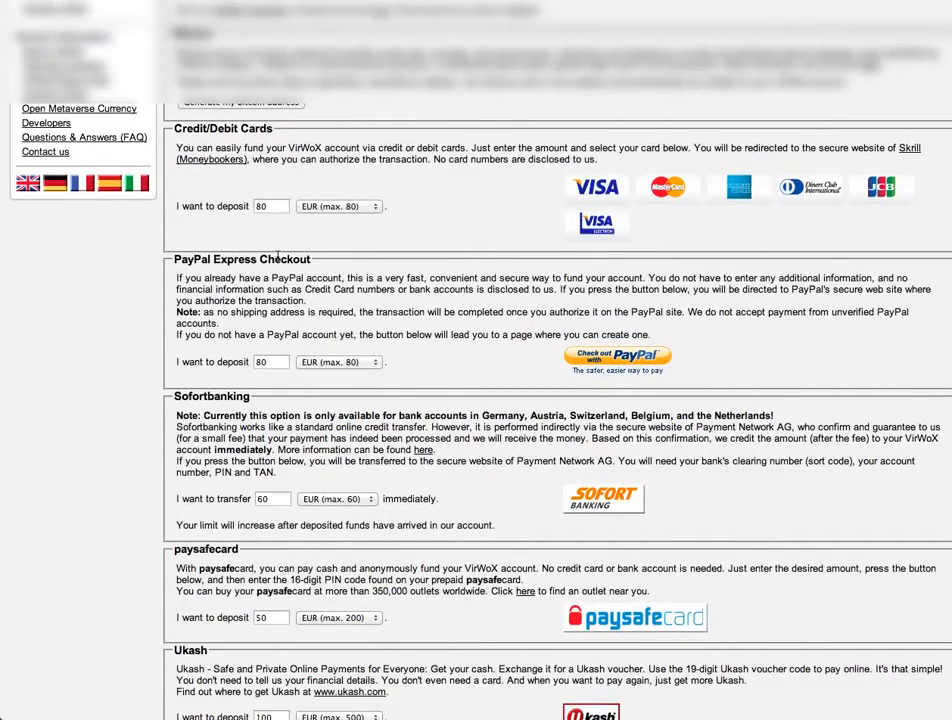
pyautogui.click(338, 362)
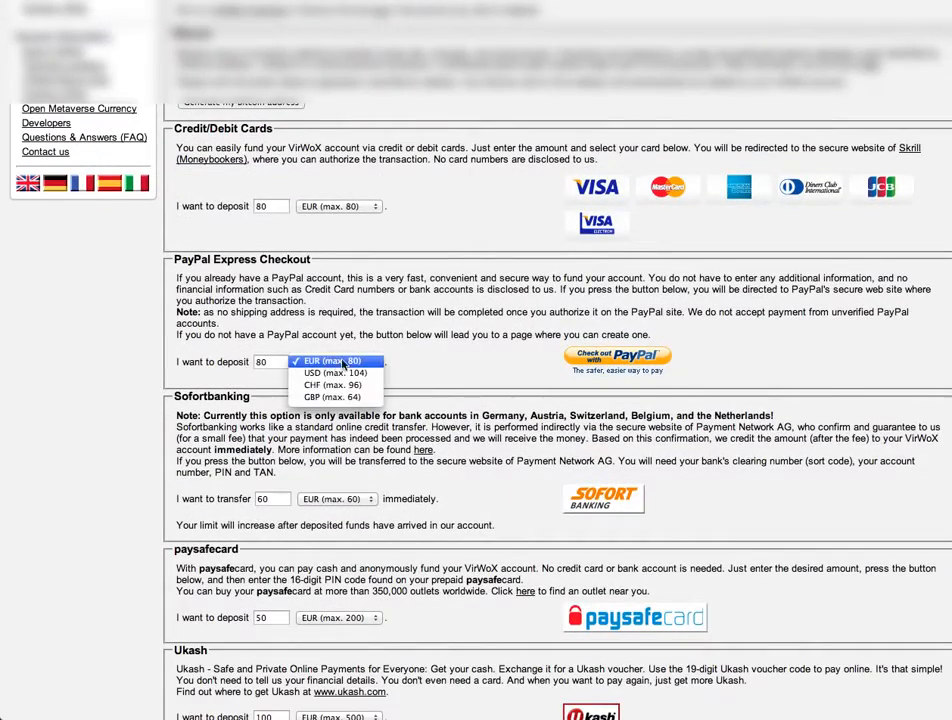
pyautogui.click(338, 360)
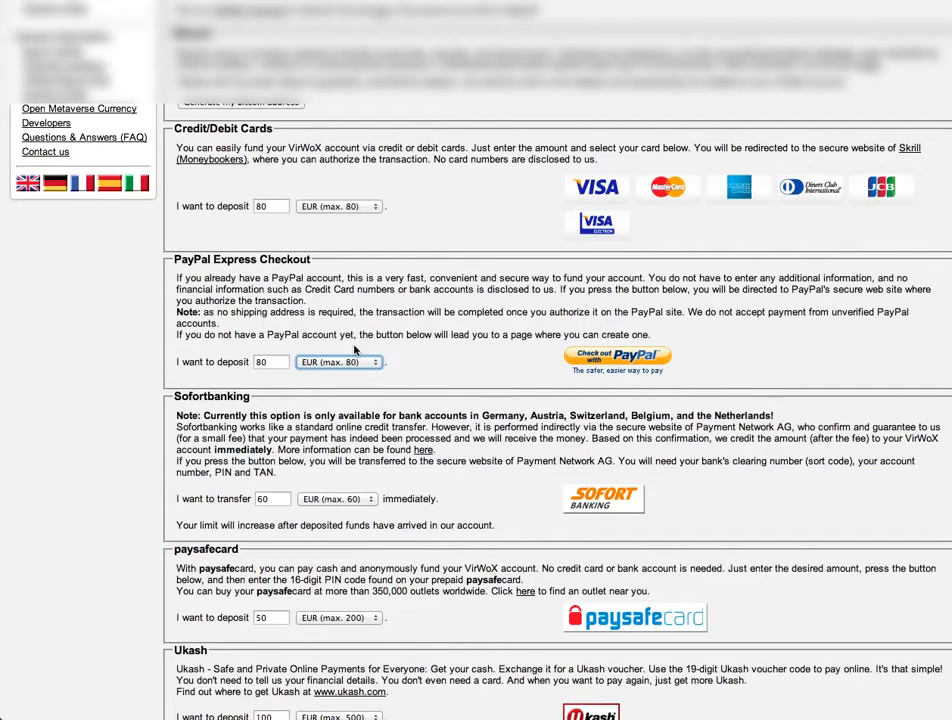
pyautogui.click(336, 360)
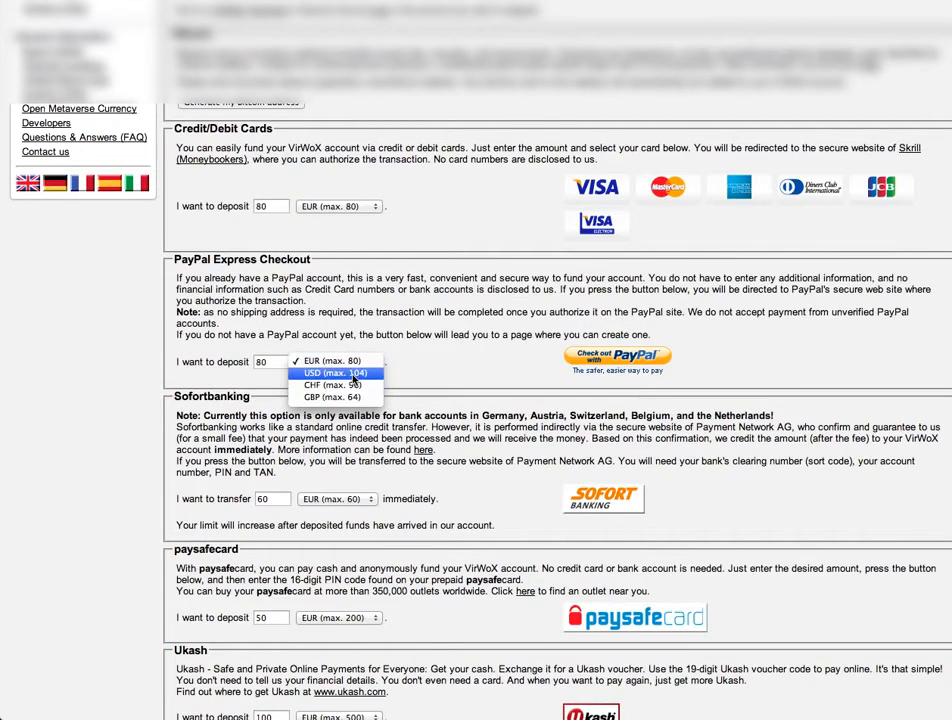
pyautogui.click(332, 372)
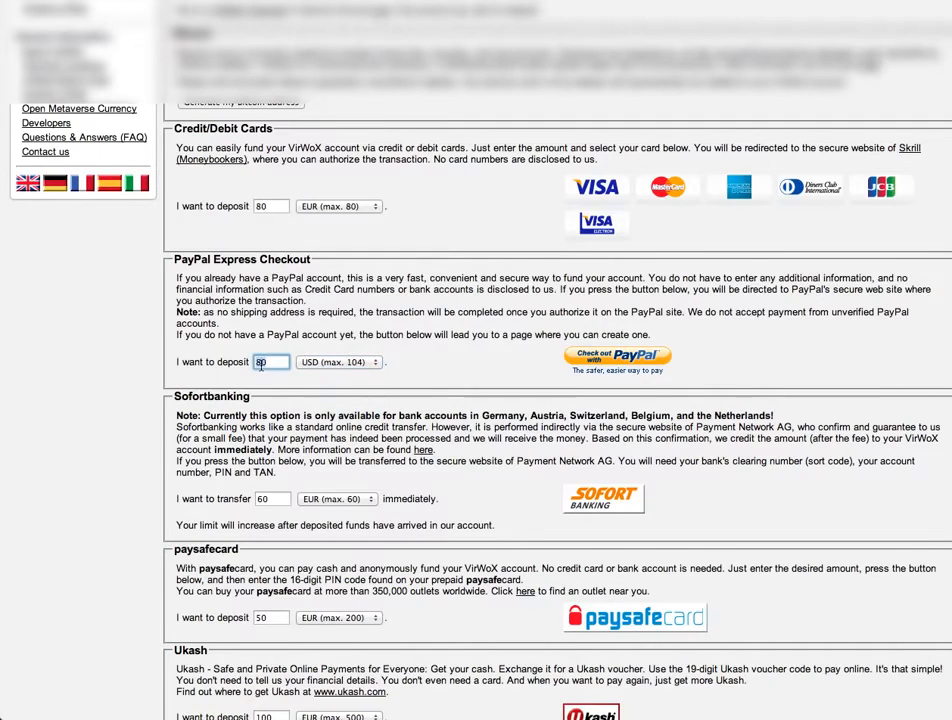
pyautogui.write('104')
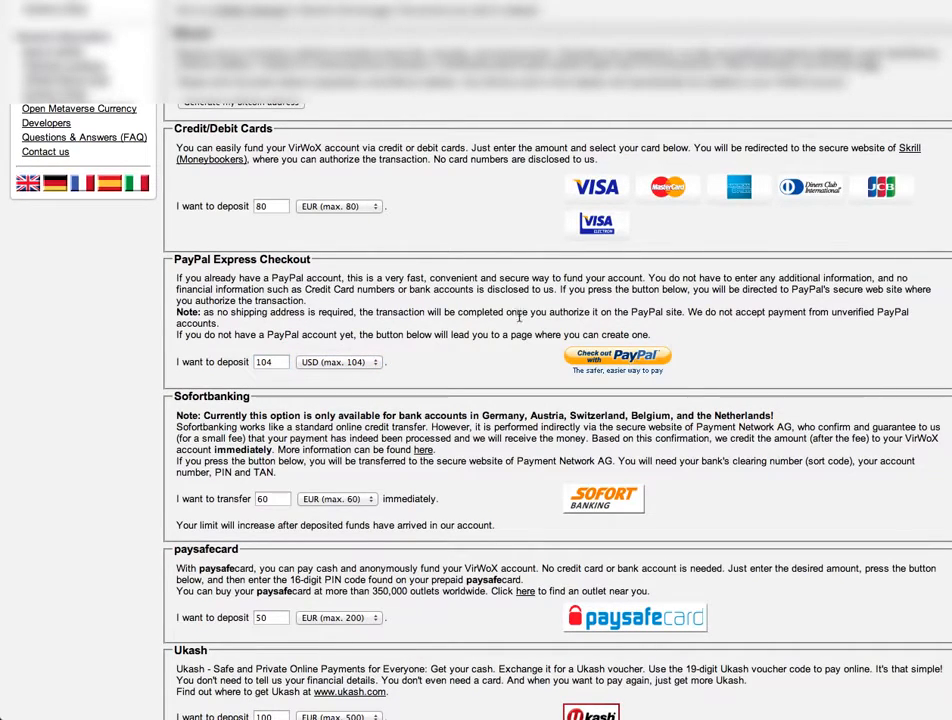
pyautogui.scroll(3)
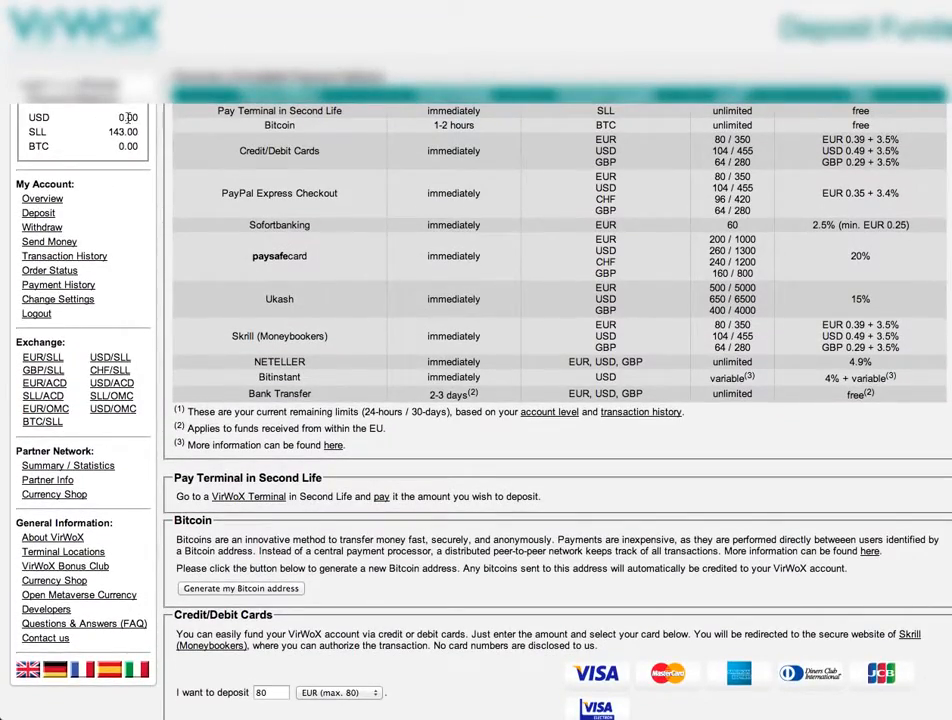
pyautogui.moveTo(110, 118)
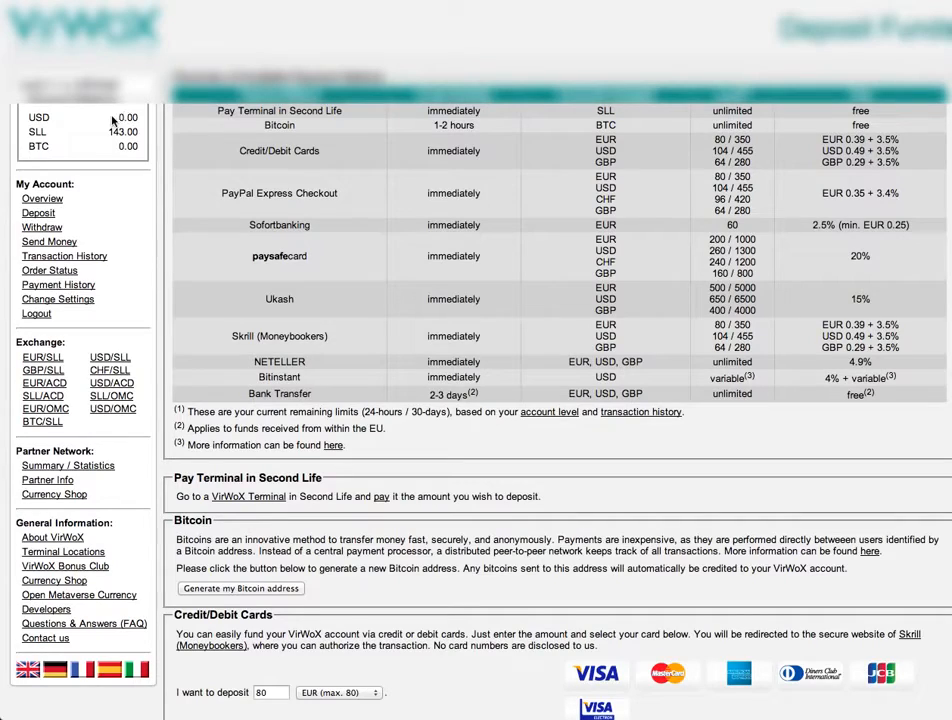
pyautogui.moveTo(112, 116)
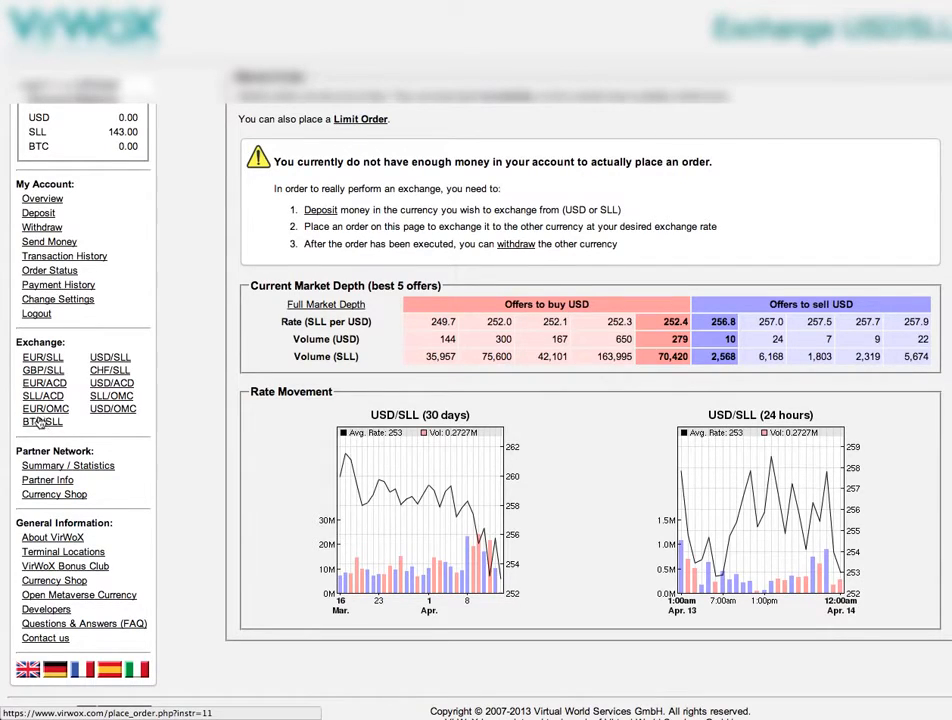
# - On the BTC/SLL exchange, price a purchase of 4 BTC
pyautogui.click(42, 420)
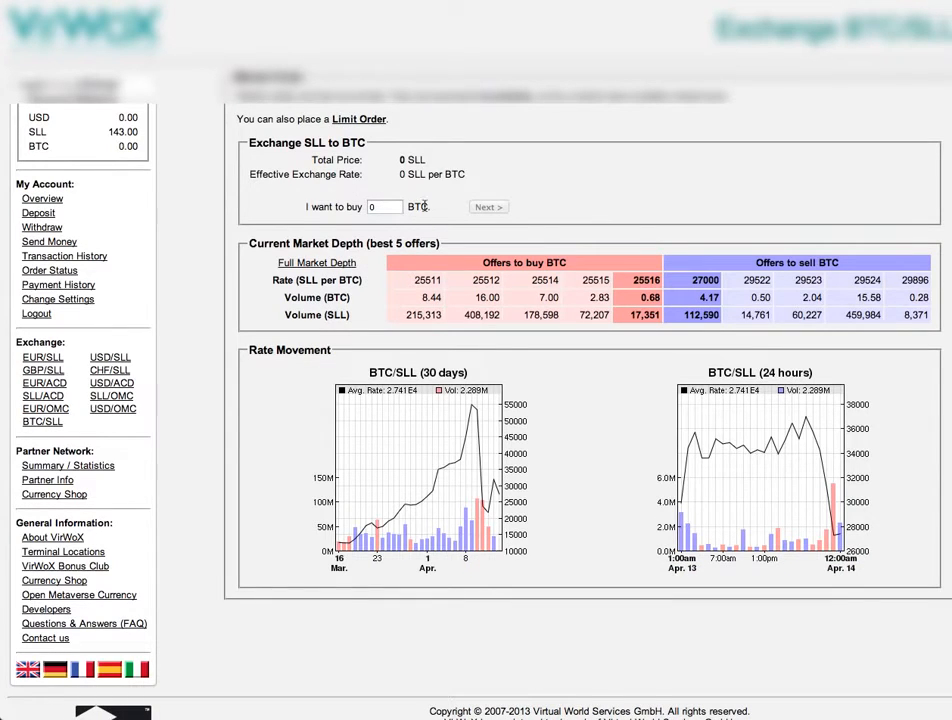
pyautogui.click(384, 206)
pyautogui.write('4')
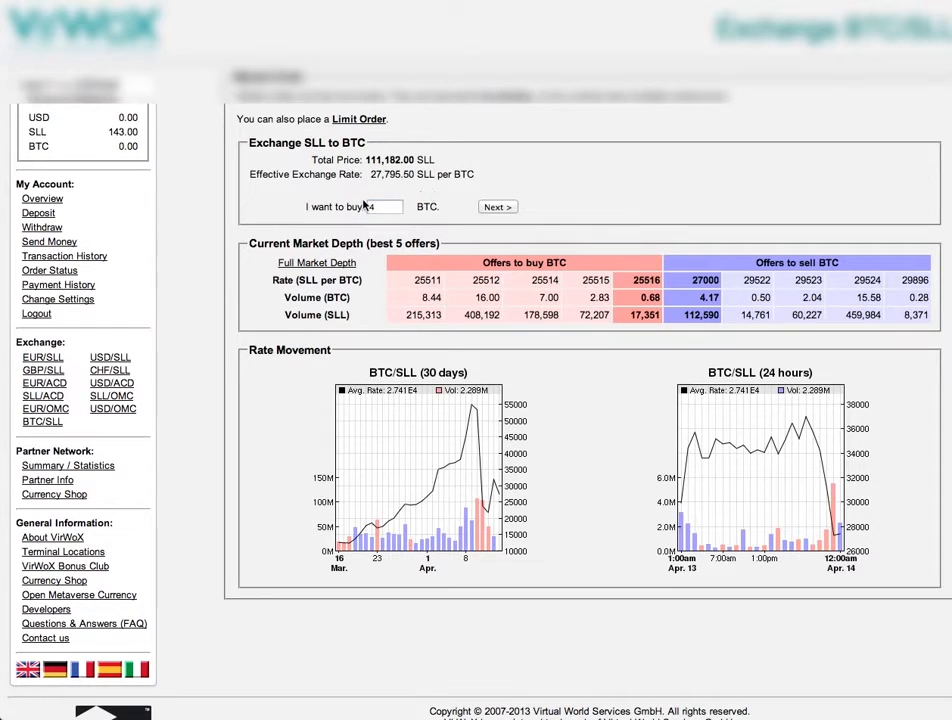
pyautogui.moveTo(384, 184)
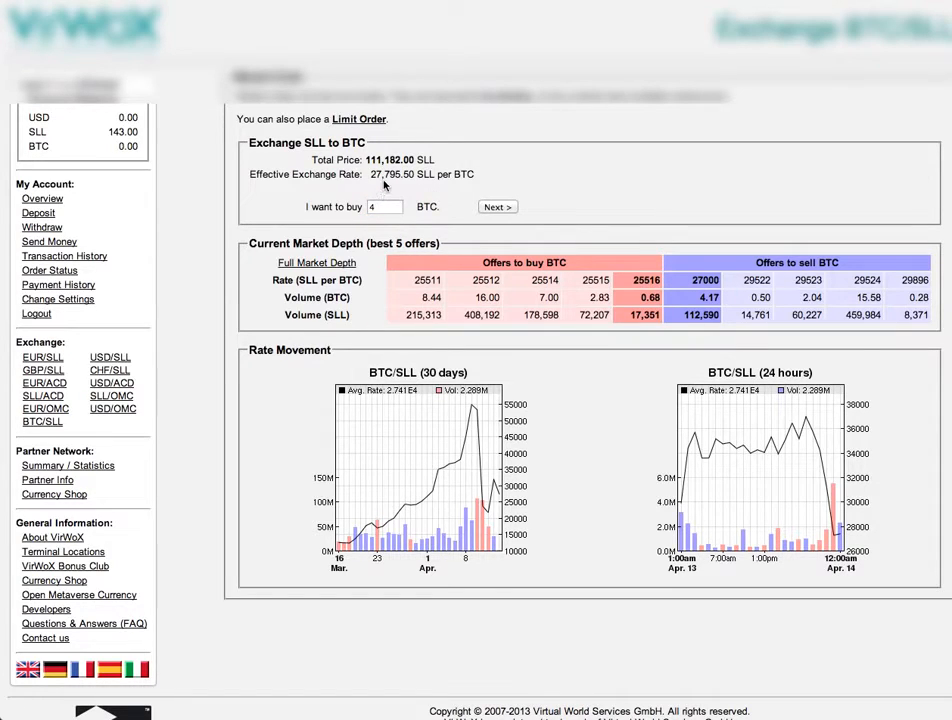
pyautogui.moveTo(390, 184)
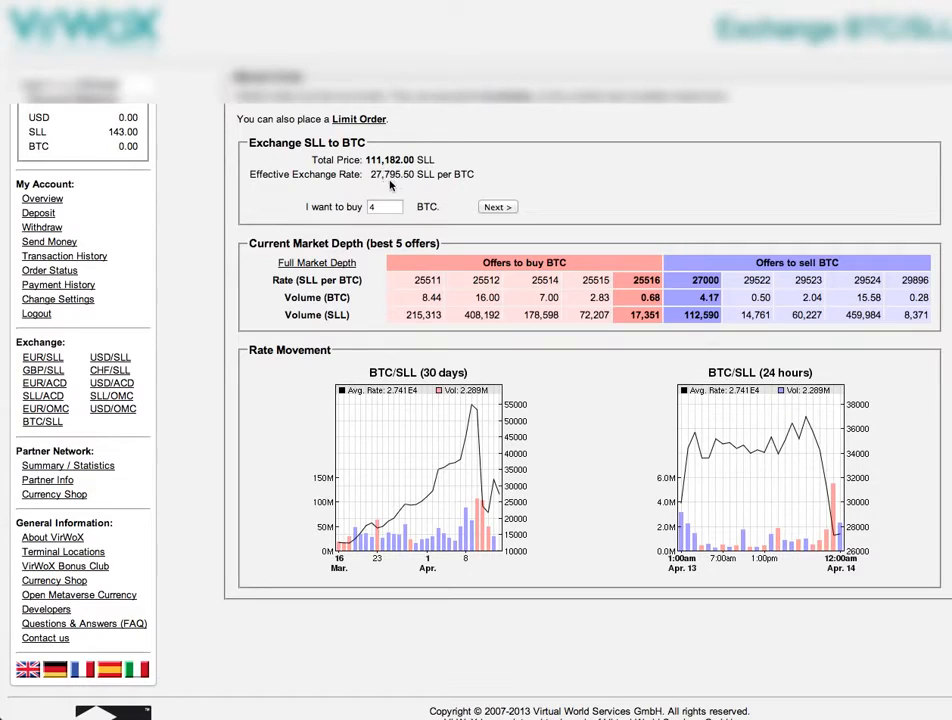
pyautogui.moveTo(400, 200)
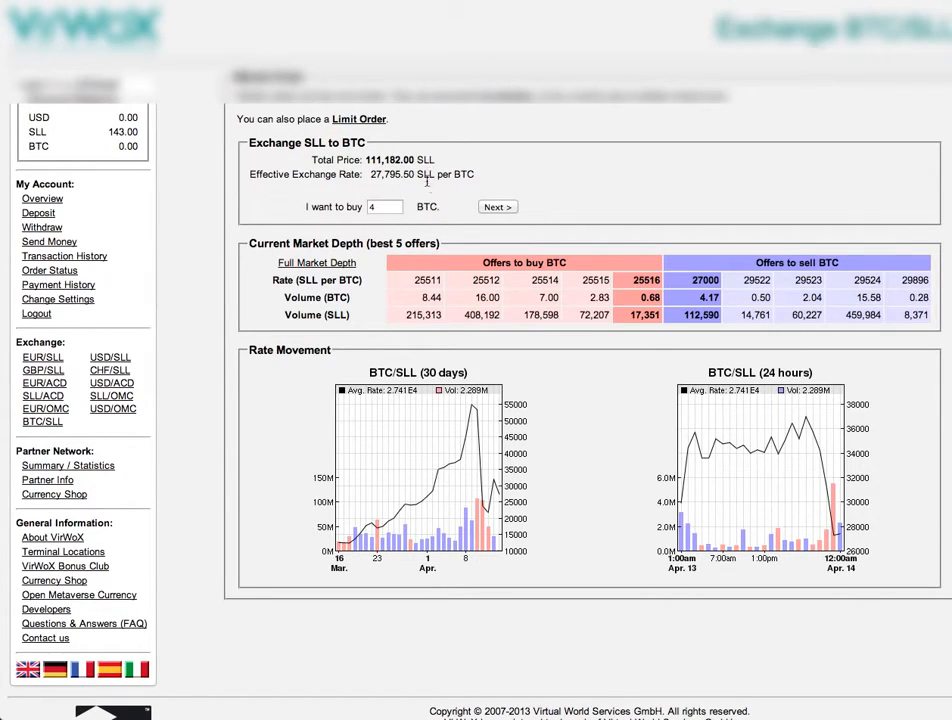
pyautogui.moveTo(486, 206)
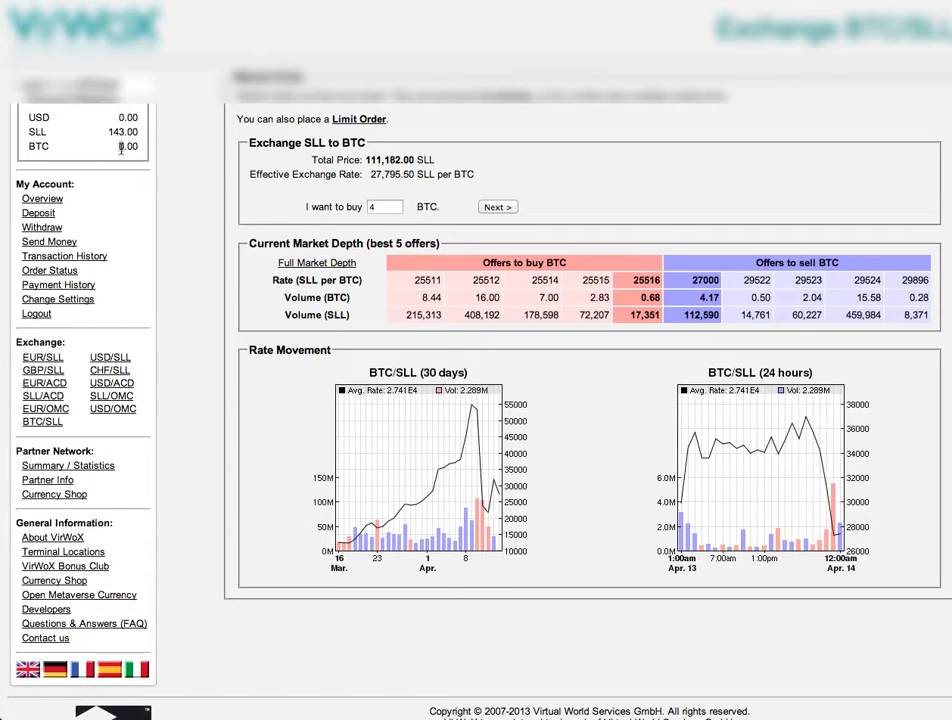
pyautogui.doubleClick(124, 146)
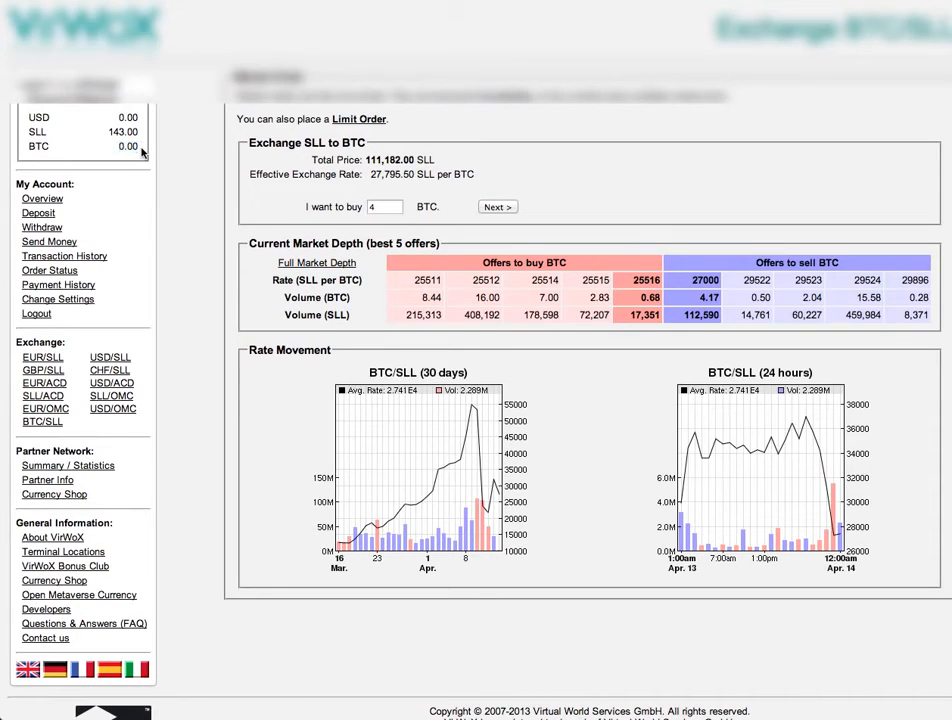
pyautogui.moveTo(100, 148)
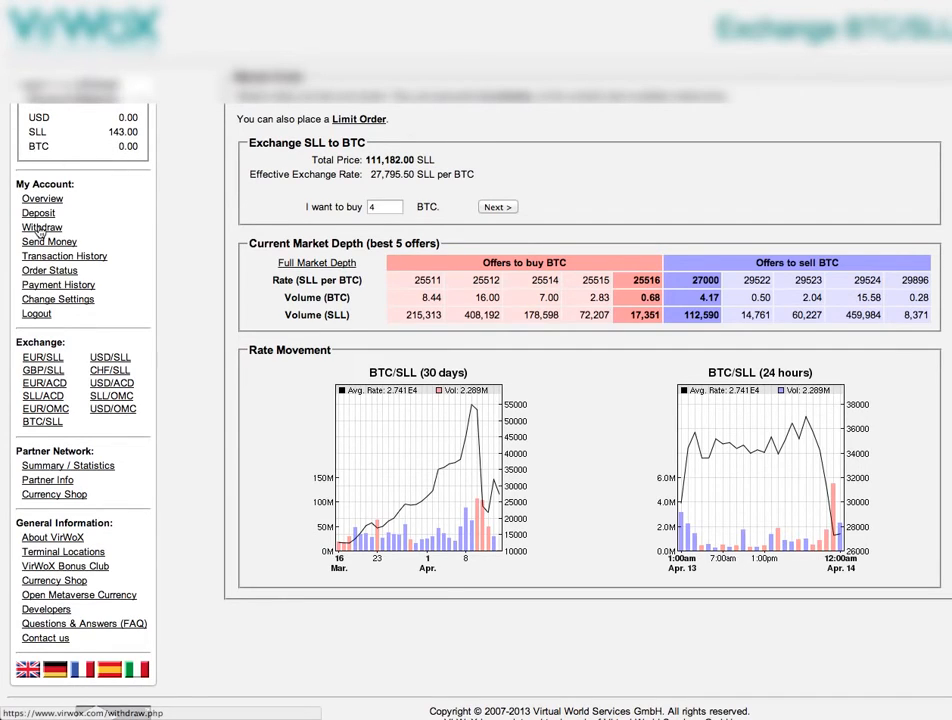
# - Go to Withdraw Funds and start entering the Bitcoin withdrawal amount
pyautogui.click(40, 228)
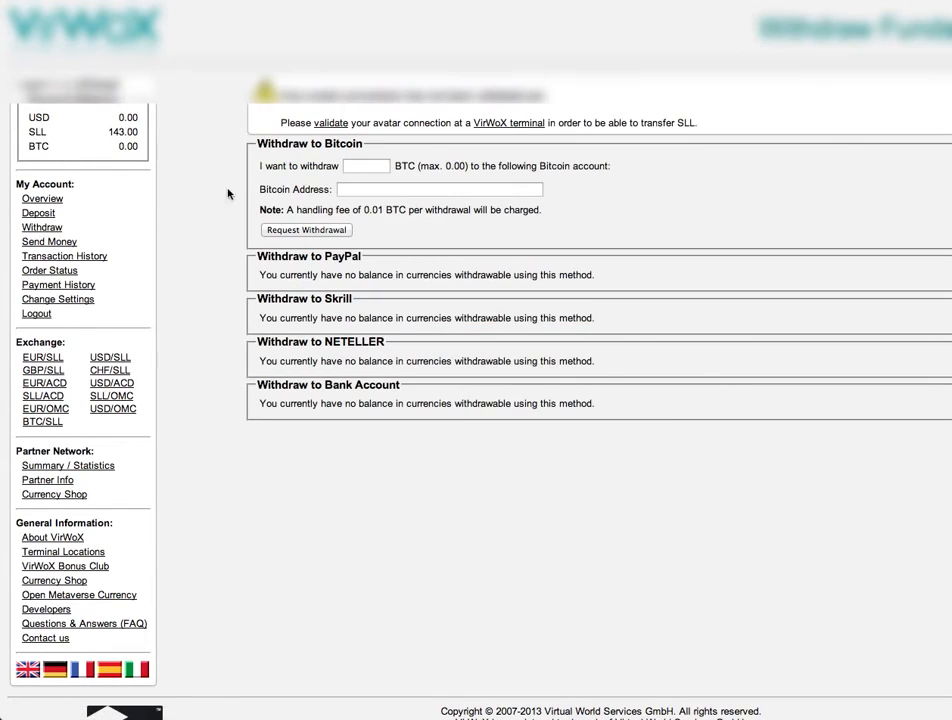
pyautogui.click(364, 164)
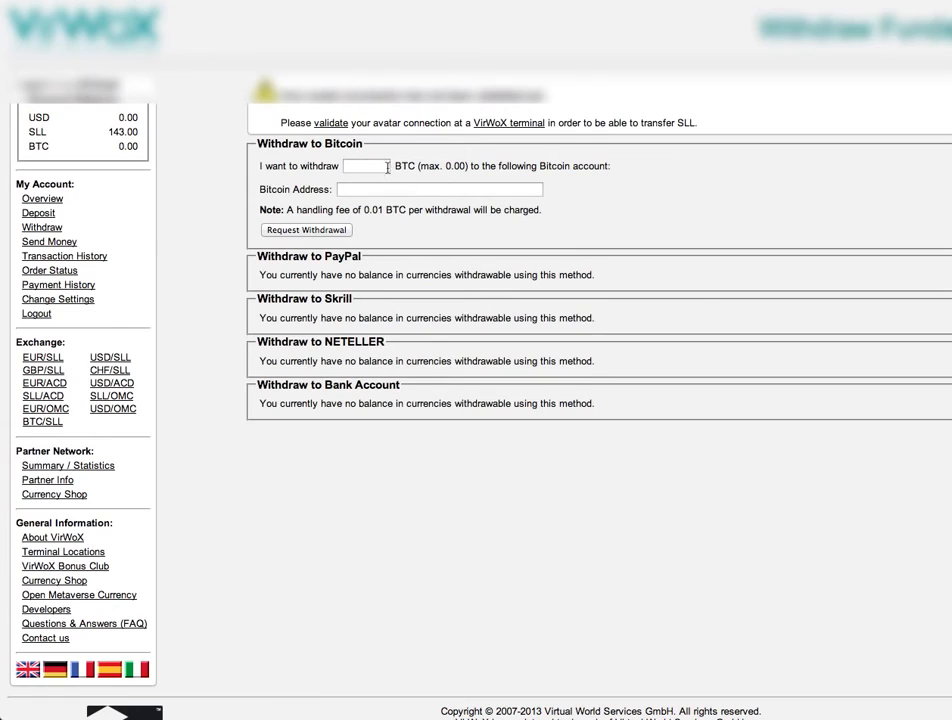